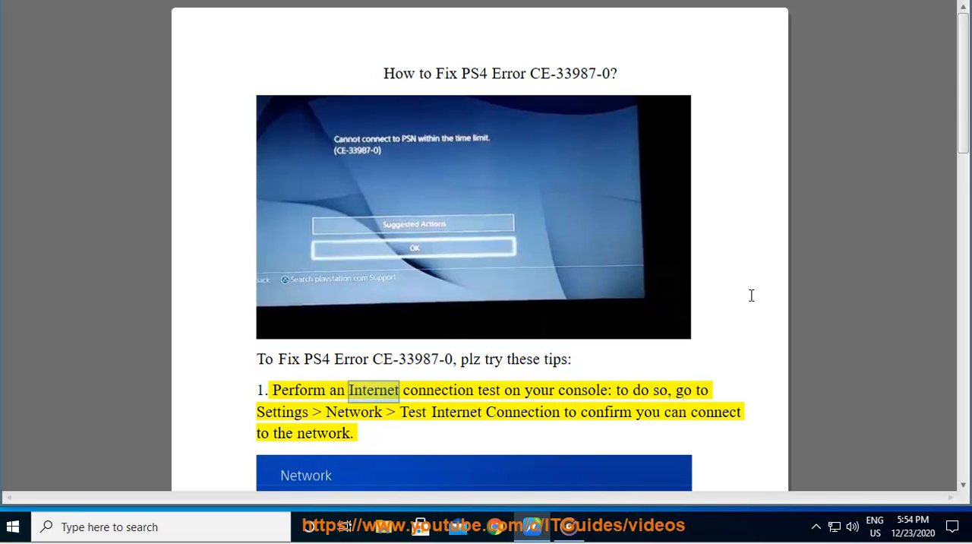
scroll(down, 3)
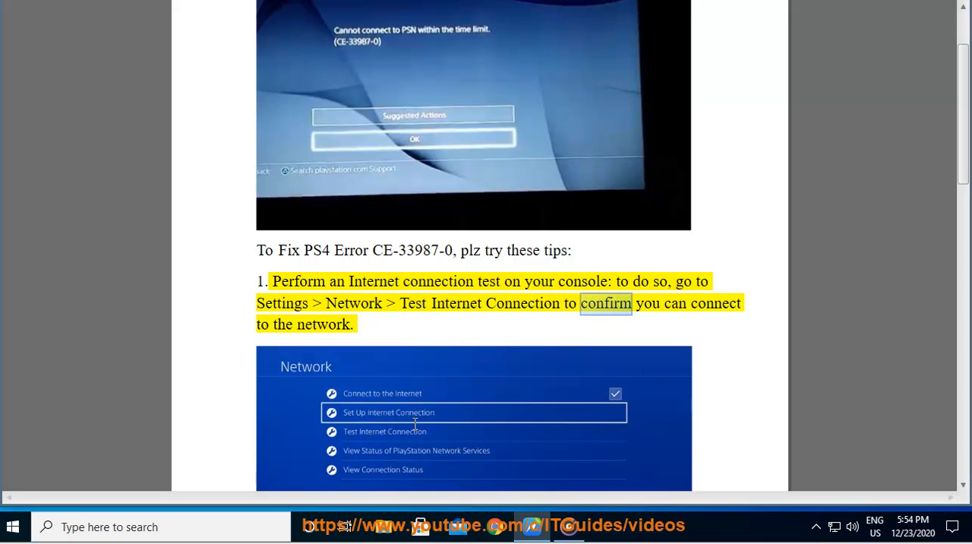
scroll(down, 3)
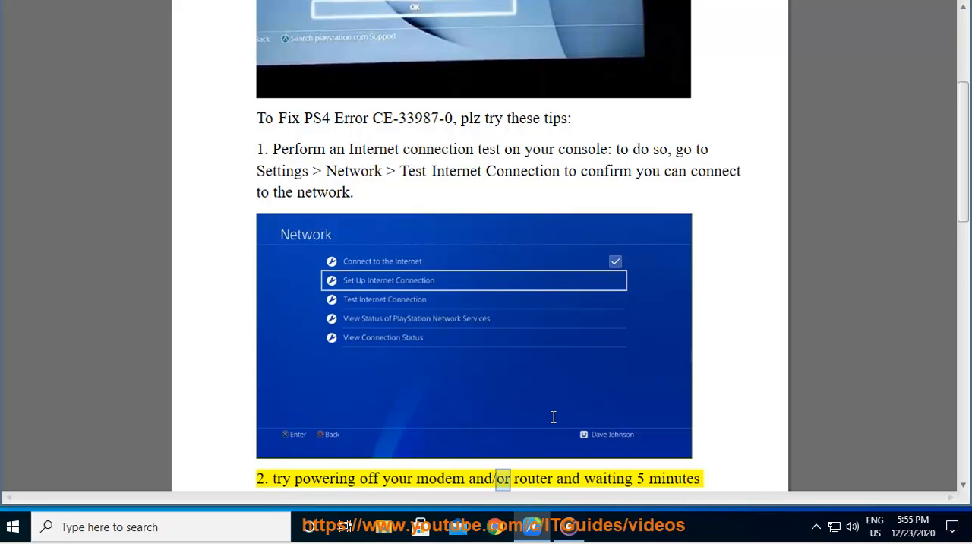
scroll(down, 3)
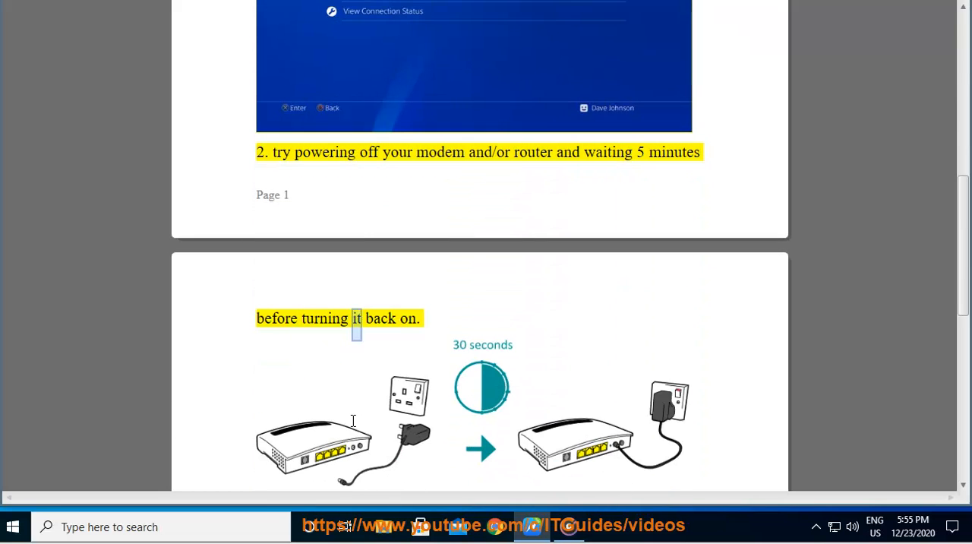
scroll(down, 3)
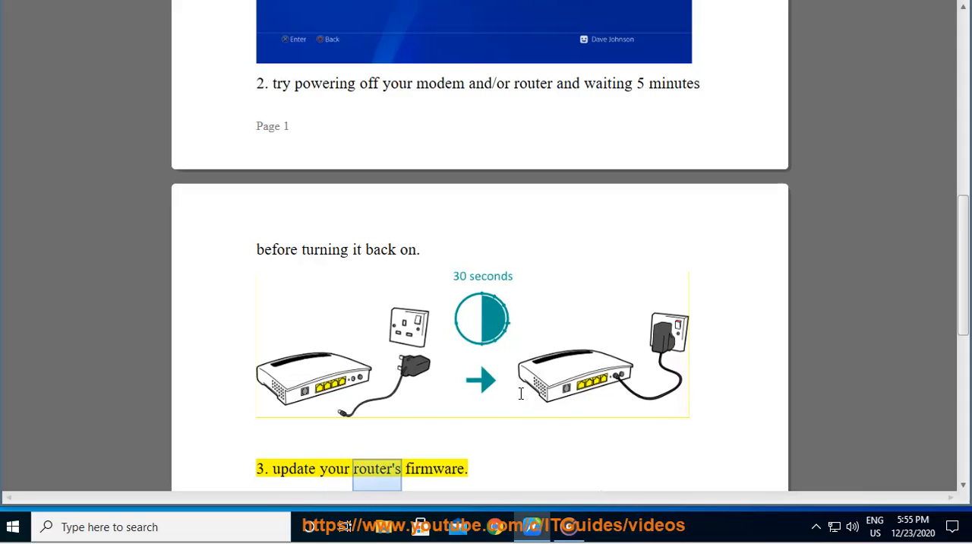